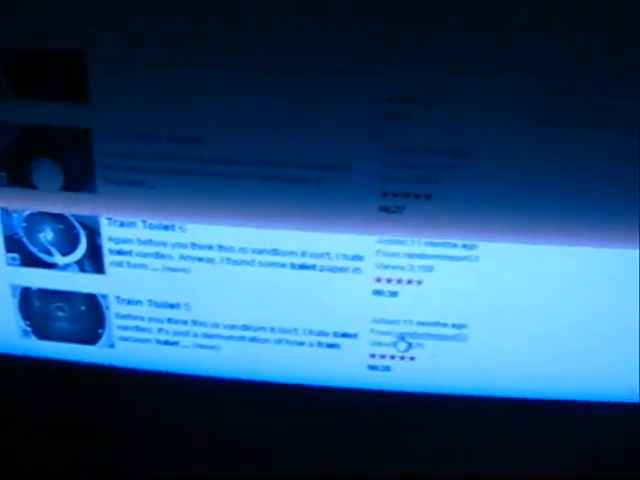
{"action": "scroll", "scroll_direction": "up", "scroll_amount": 3}
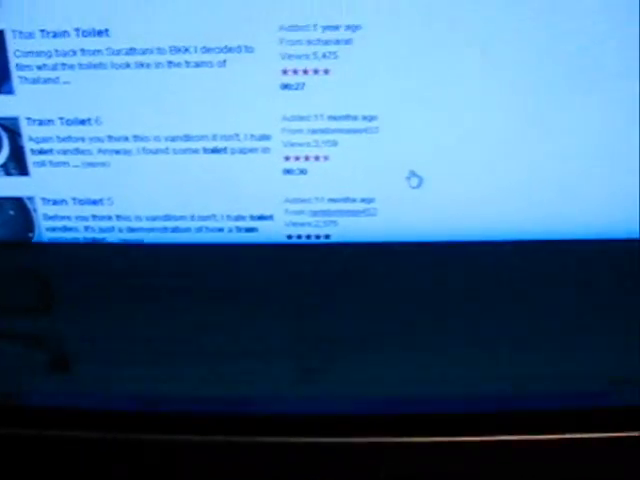
{"action": "scroll", "scroll_direction": "up", "scroll_amount": 3}
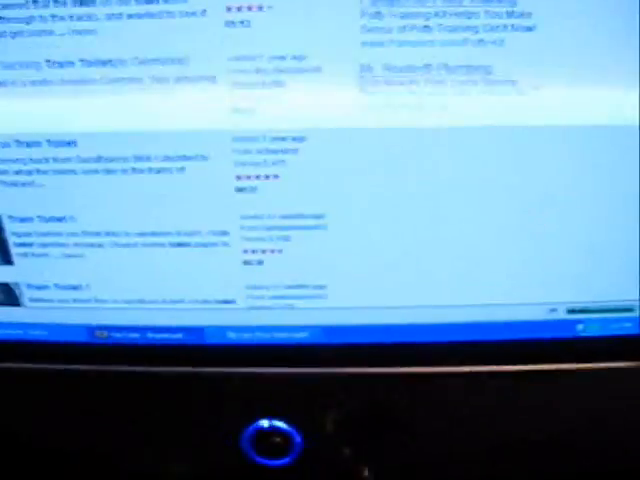